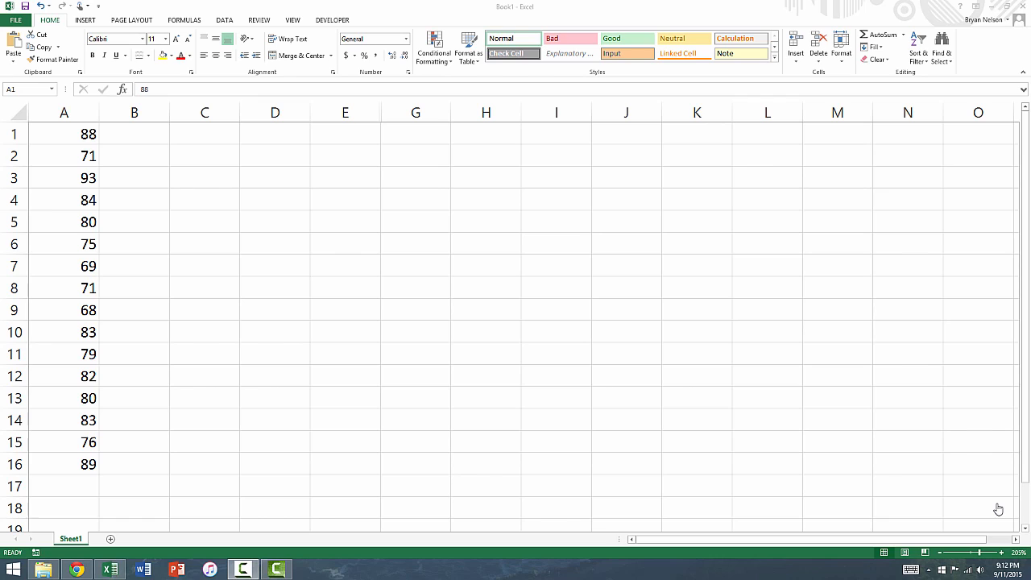
mouse_move(218, 351)
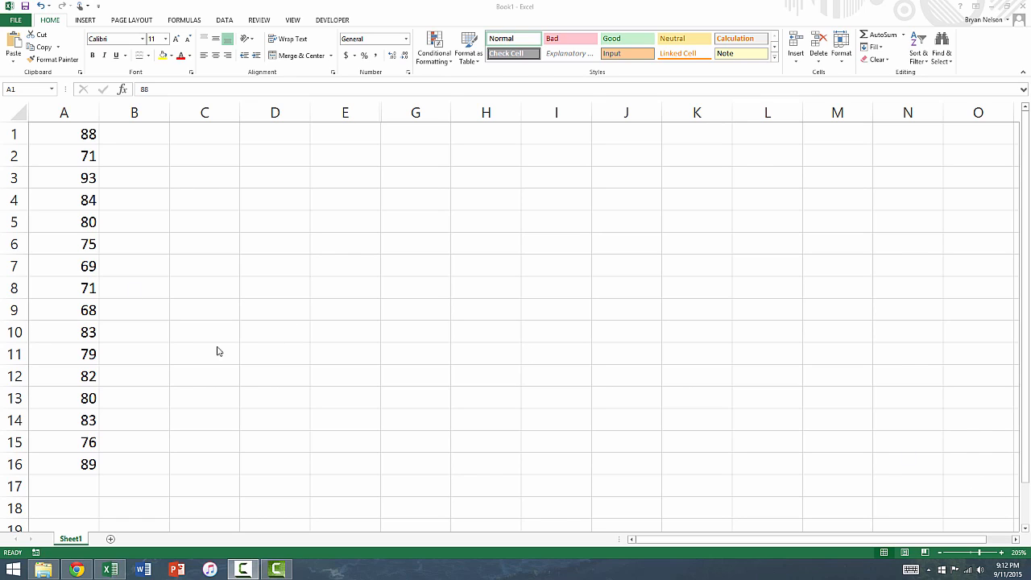
Step: Review the sixteen scores in column A and enter bin values 70 through 95 in C1:C6
left_click(65, 134)
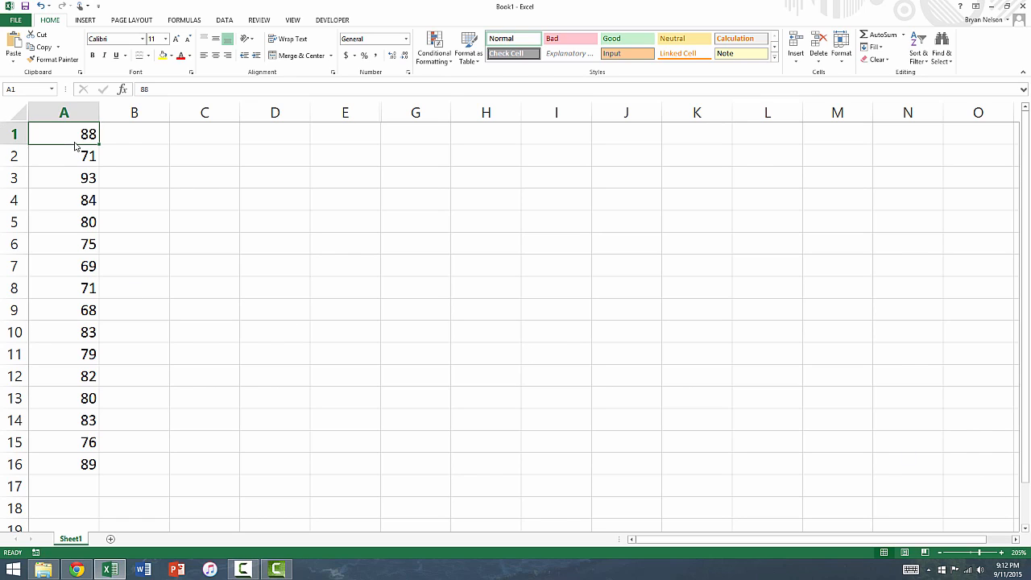
left_click_drag(65, 134, 89, 286)
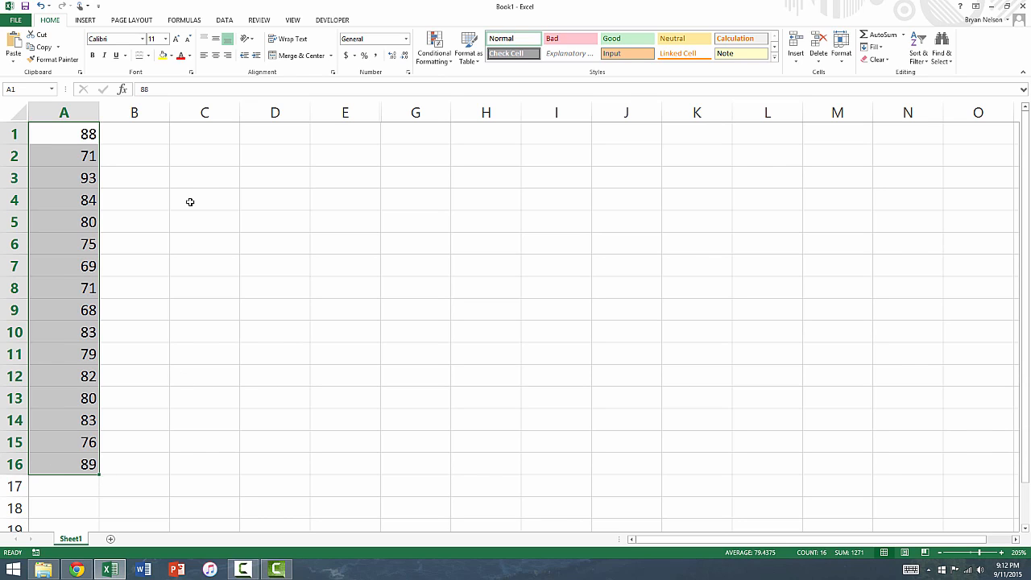
left_click(202, 132)
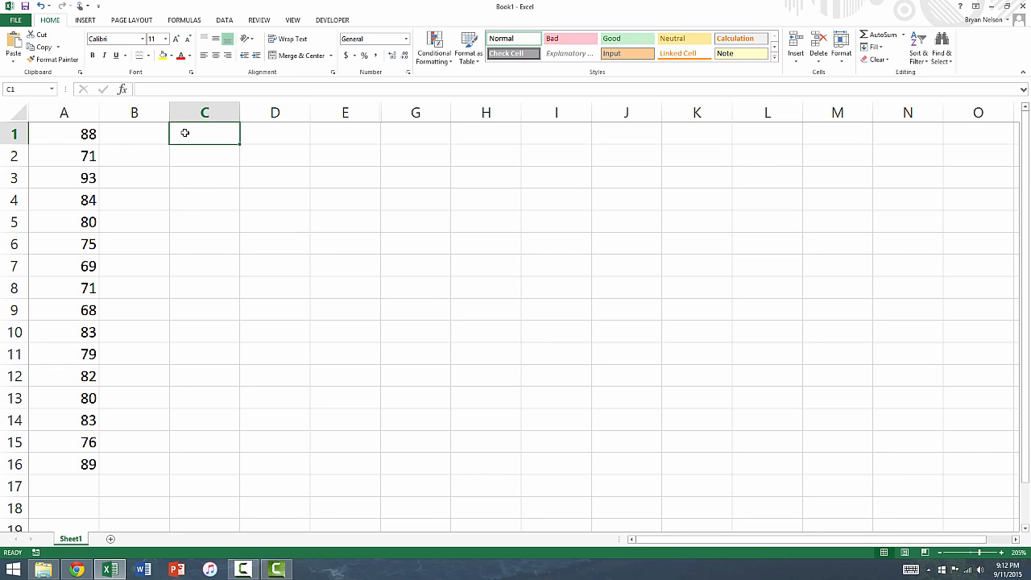
mouse_move(58, 314)
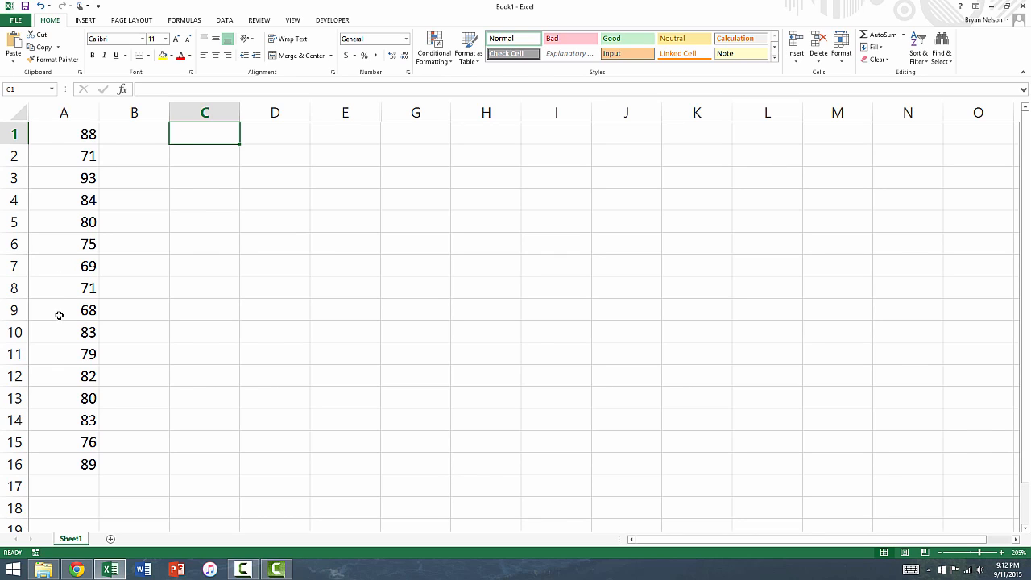
left_click(64, 309)
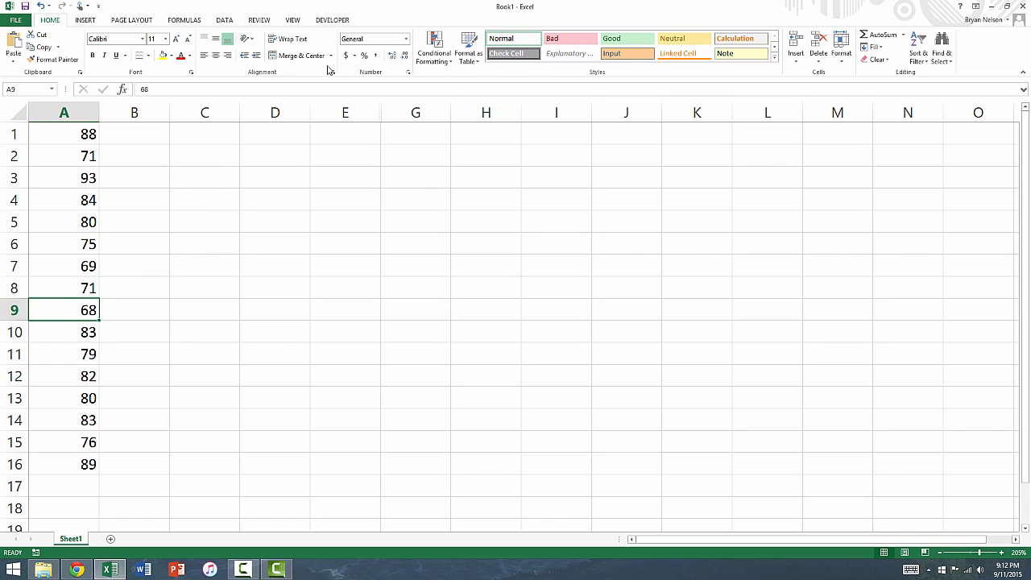
type("70")
left_click(205, 157)
type("75")
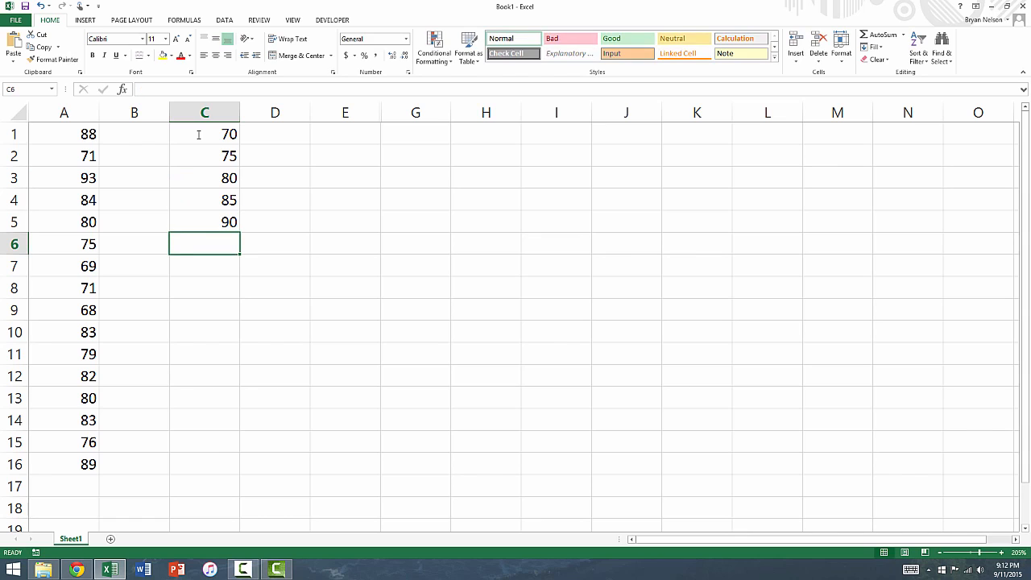
type("95")
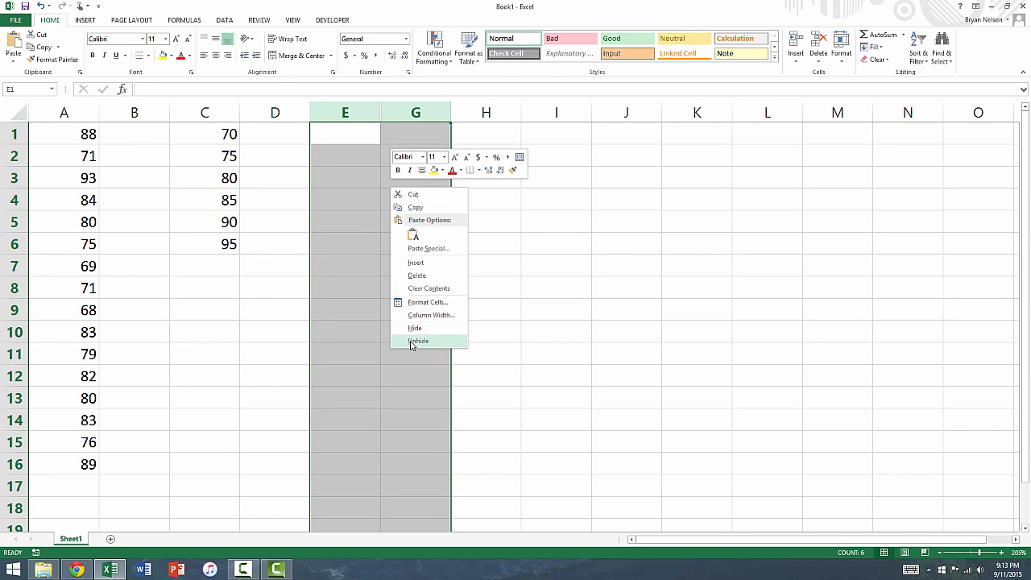
Step: Unhide column F and point out the bins 70, 75 and 95 against their range descriptions
left_click(419, 341)
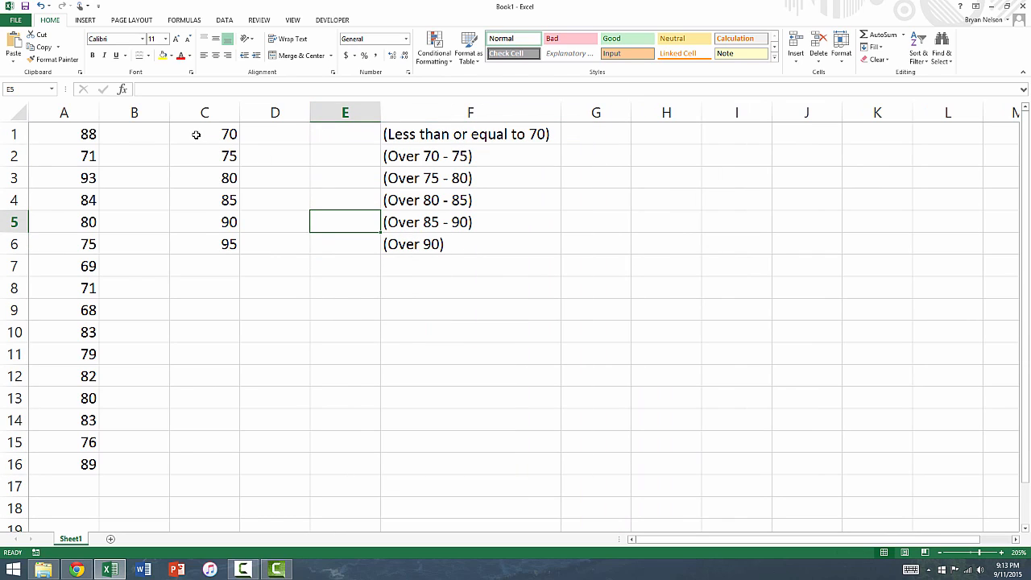
left_click(203, 134)
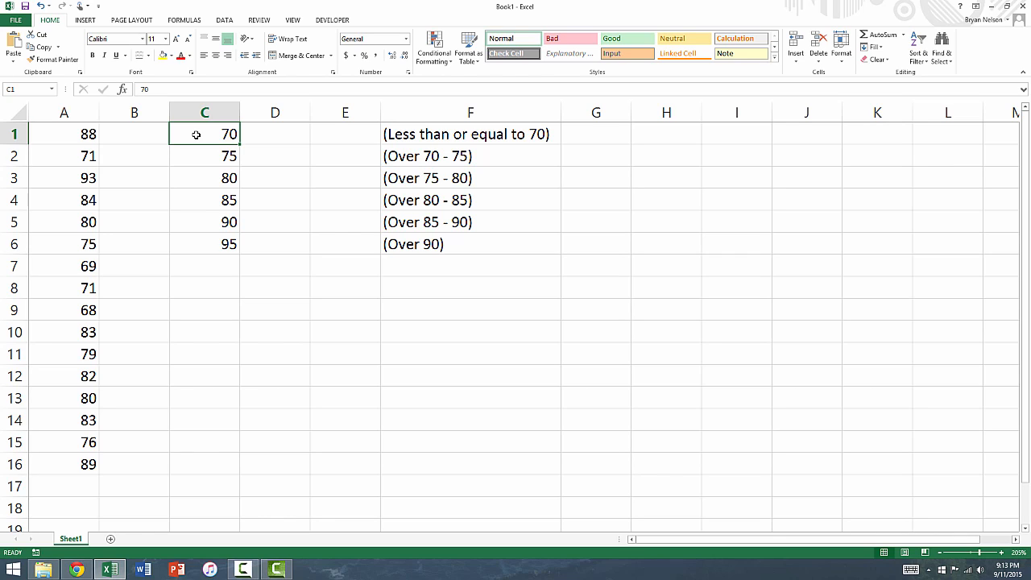
left_click(203, 154)
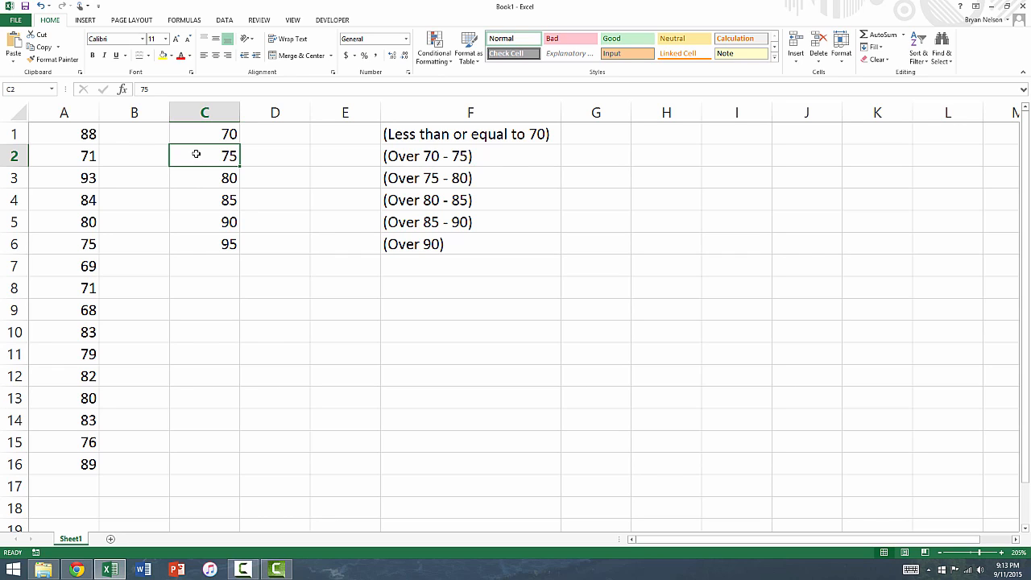
left_click(203, 244)
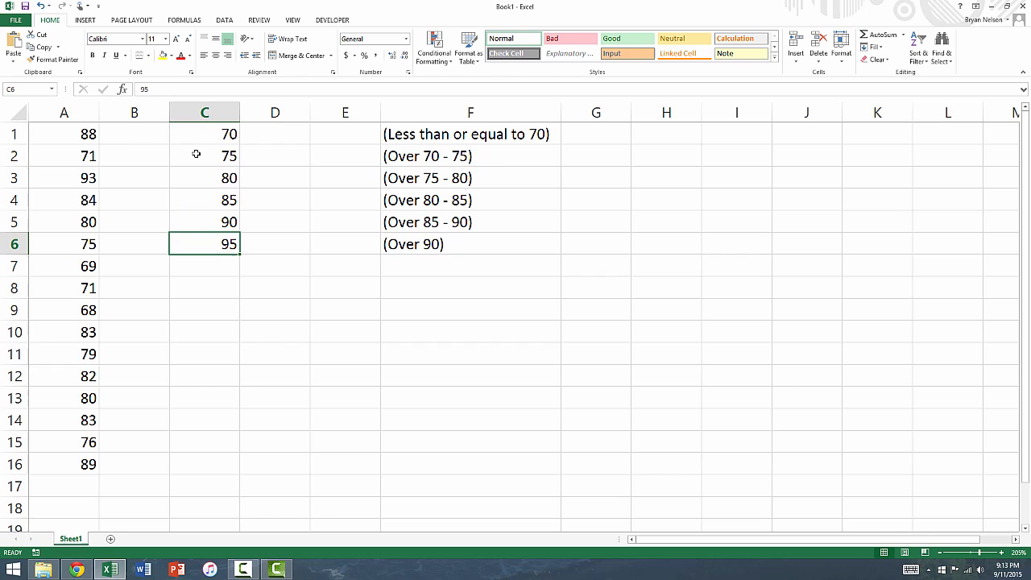
mouse_move(243, 232)
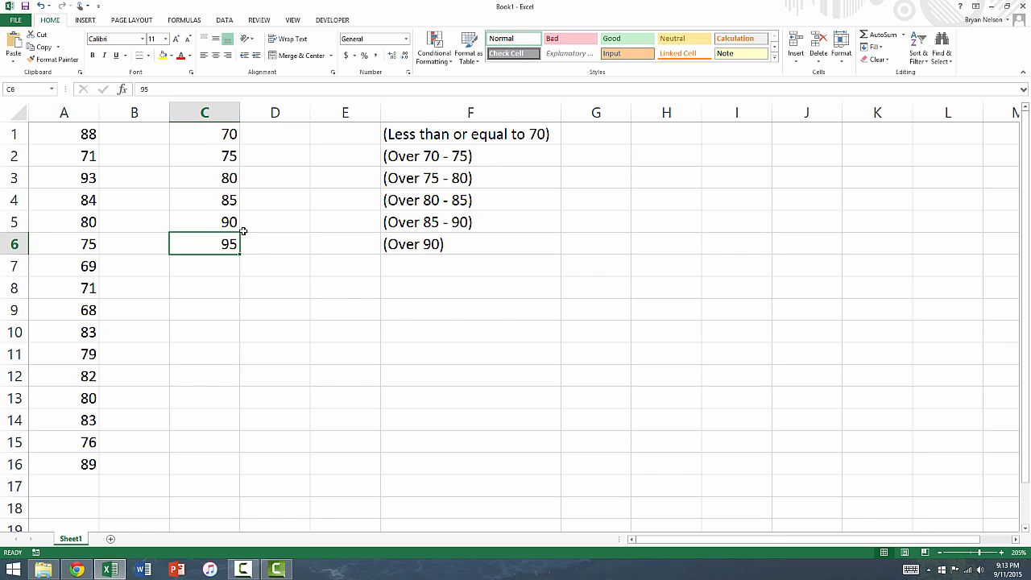
mouse_move(461, 248)
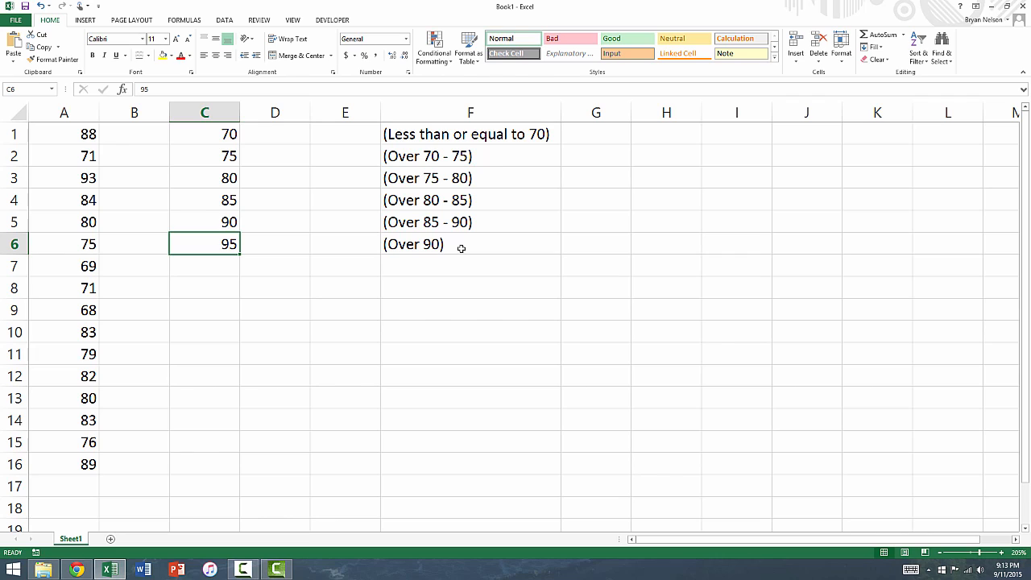
mouse_move(274, 140)
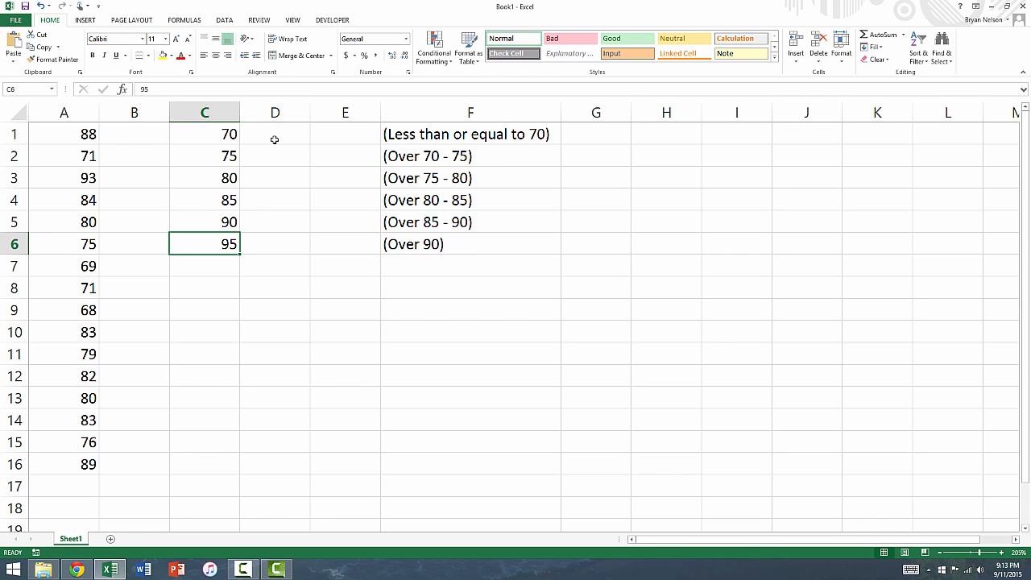
Step: Select the empty output range D1:D6 beside the bins for the frequency counts
left_click(274, 134)
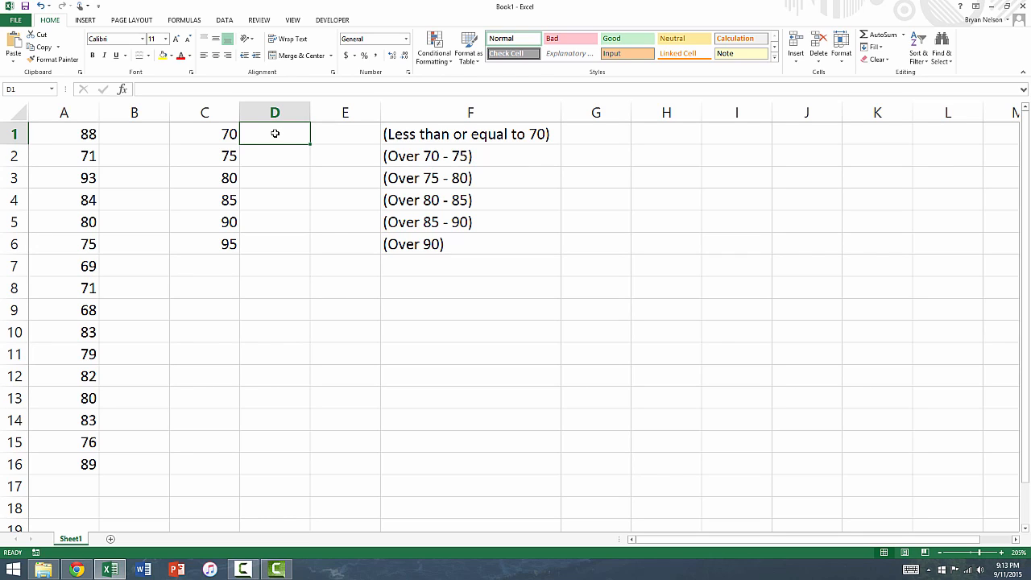
left_click_drag(273, 134, 273, 177)
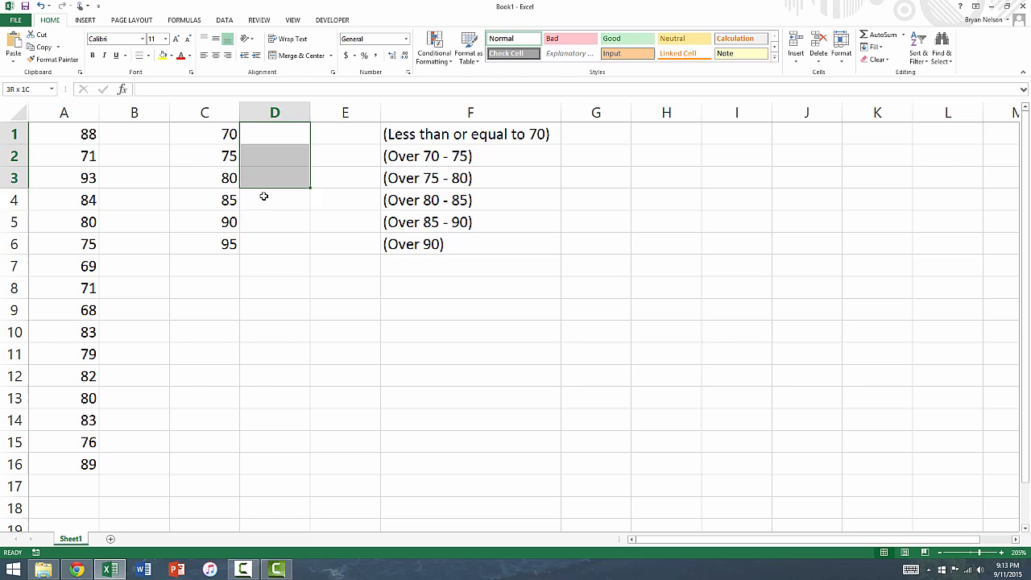
left_click_drag(264, 197, 261, 250)
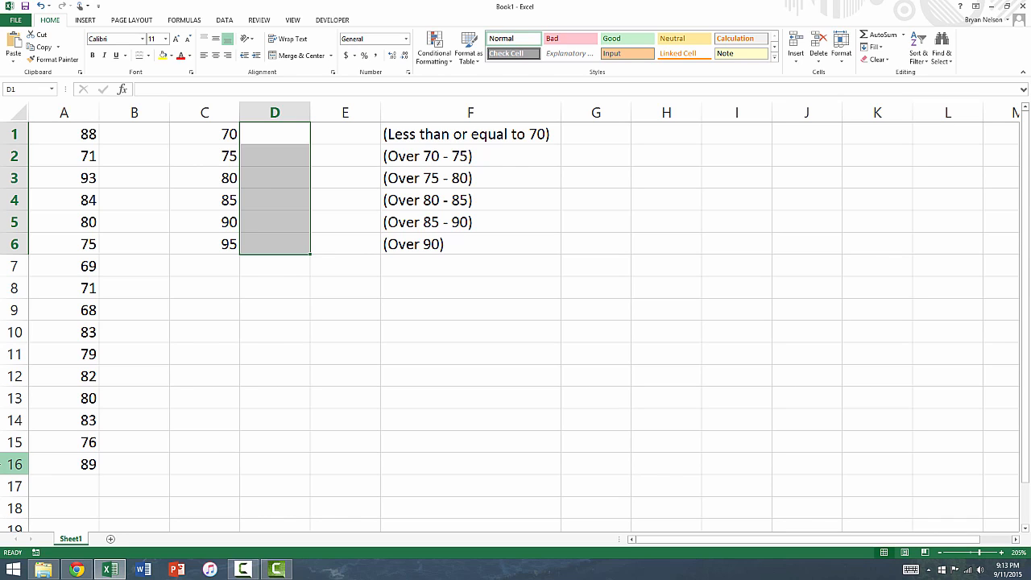
Step: Enter =FREQUENCY(A1:A16,C1:C6) with Ctrl+Shift+Enter so D1:D6 shows 2, 3, 4, 4, 2, 1
type("=")
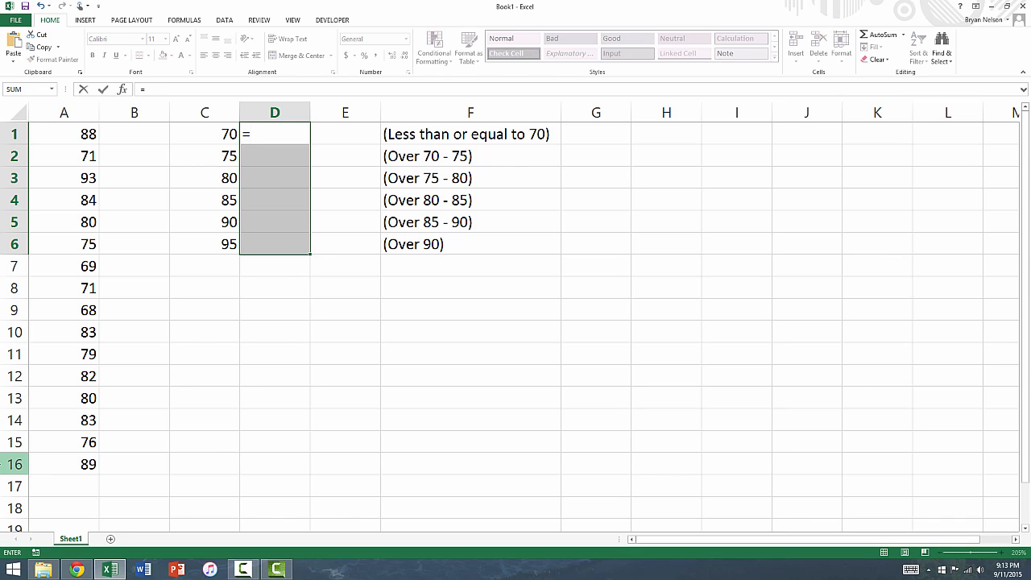
type("FREQUENCY(")
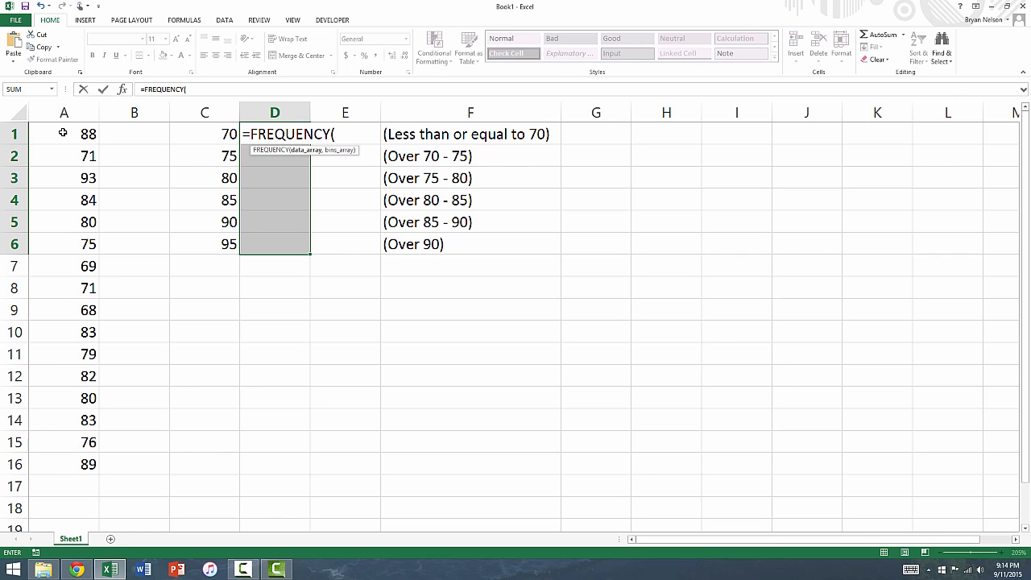
left_click(65, 133)
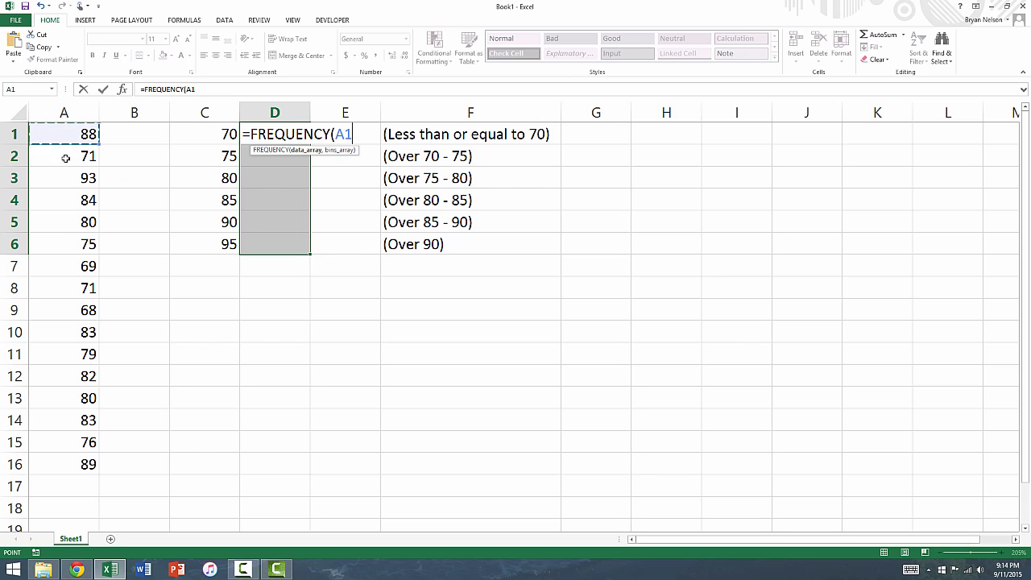
left_click_drag(65, 133, 64, 464)
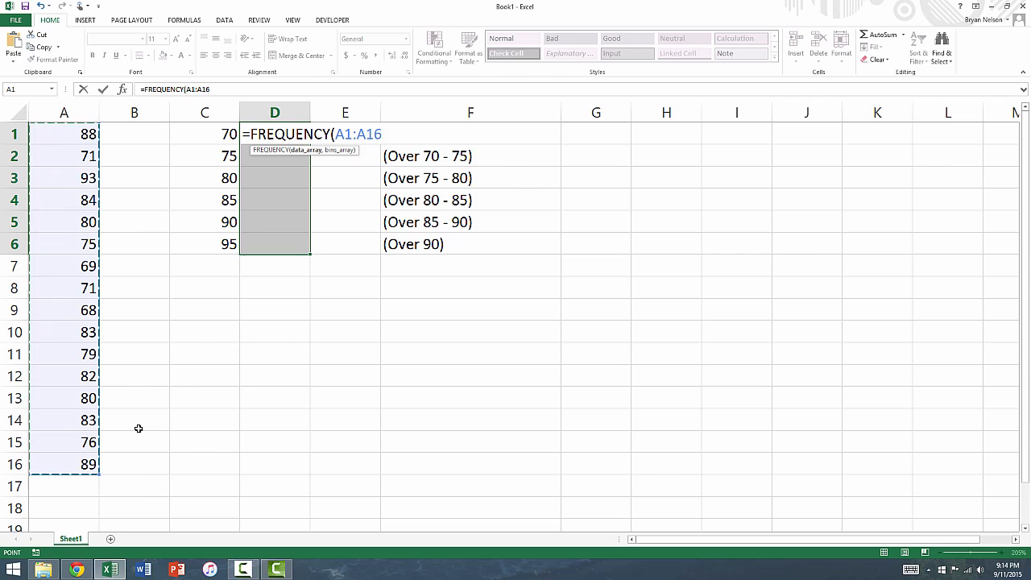
type(",")
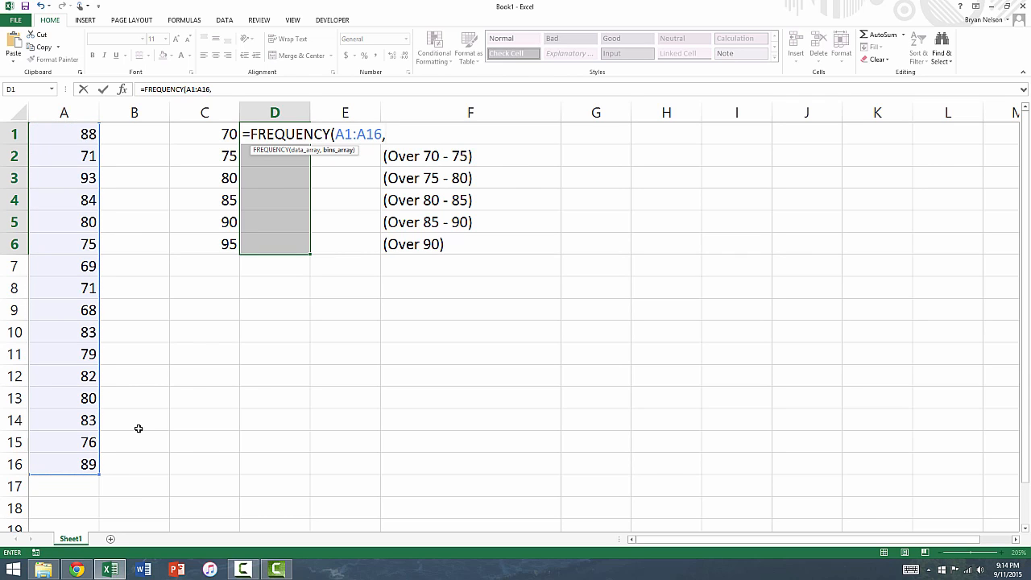
mouse_move(151, 338)
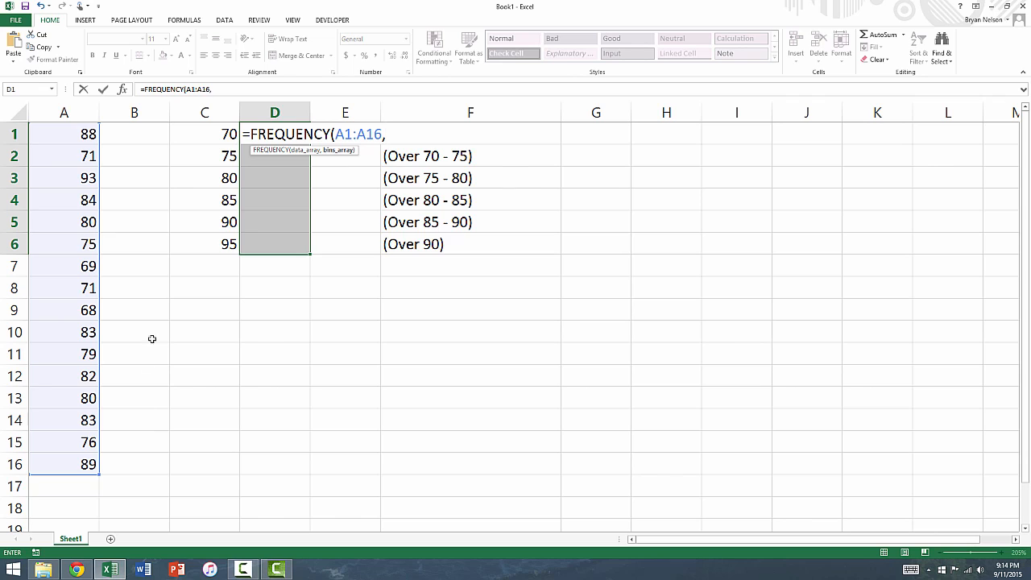
left_click_drag(204, 134, 205, 178)
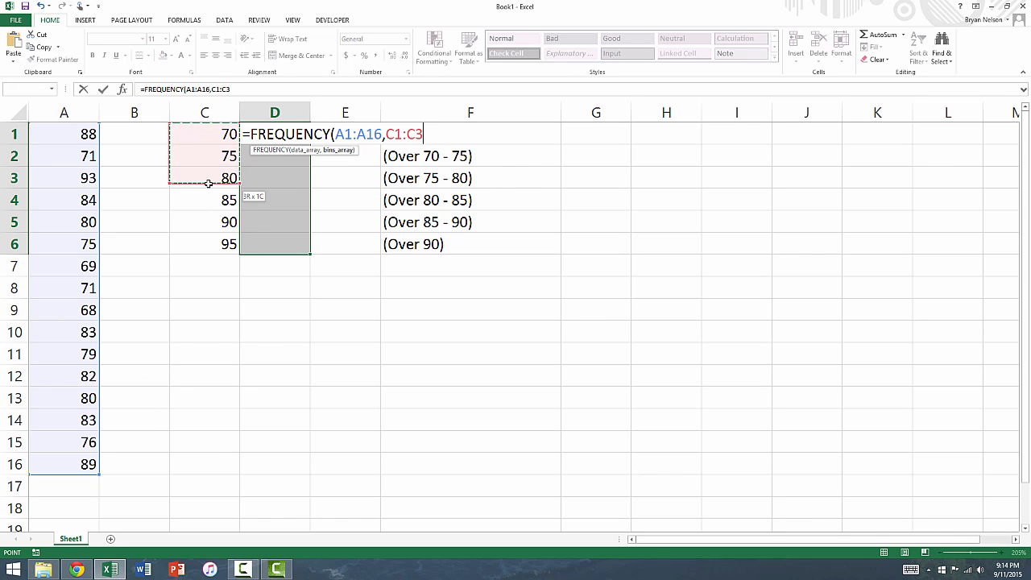
left_click_drag(204, 177, 208, 241)
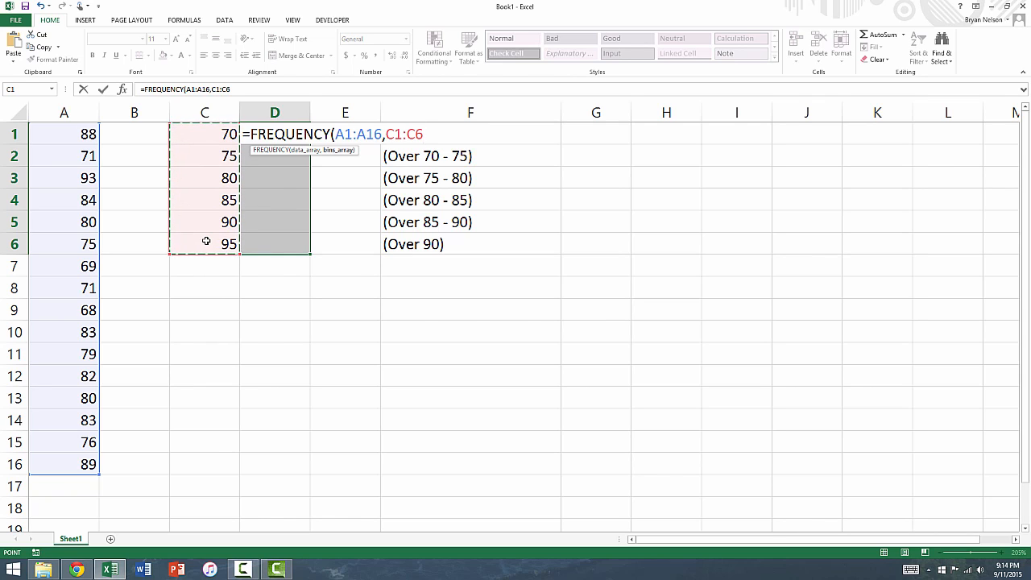
type(")")
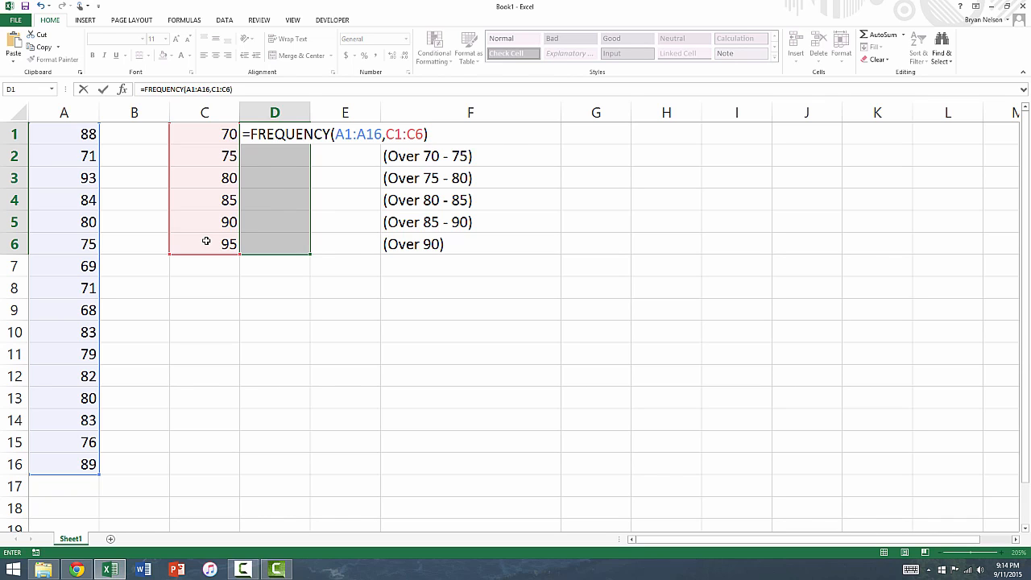
key("ctrl+shift+enter")
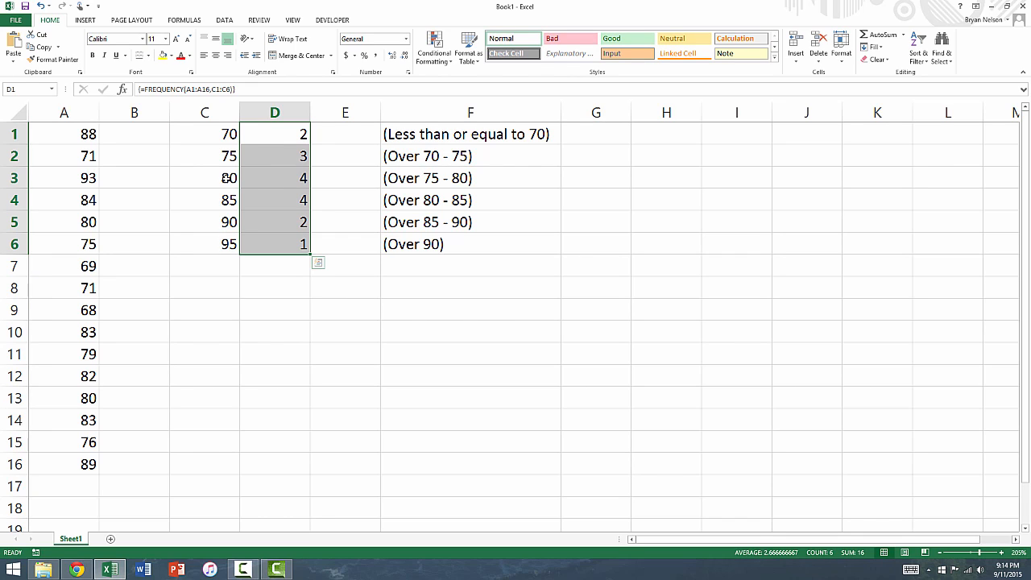
Step: Select the counts in D1:D6 and go to the Insert options for a column chart
left_click(258, 134)
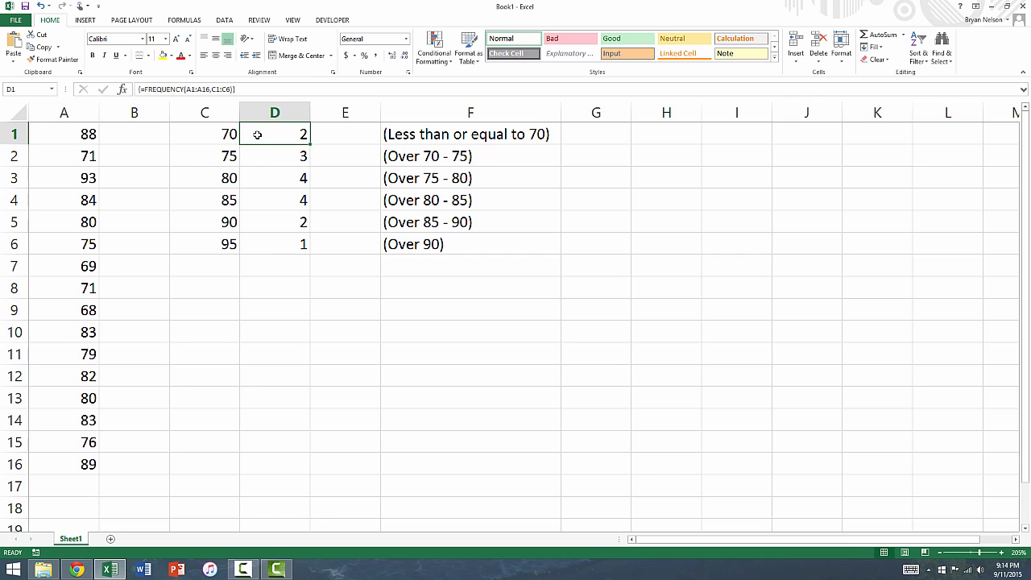
mouse_move(266, 153)
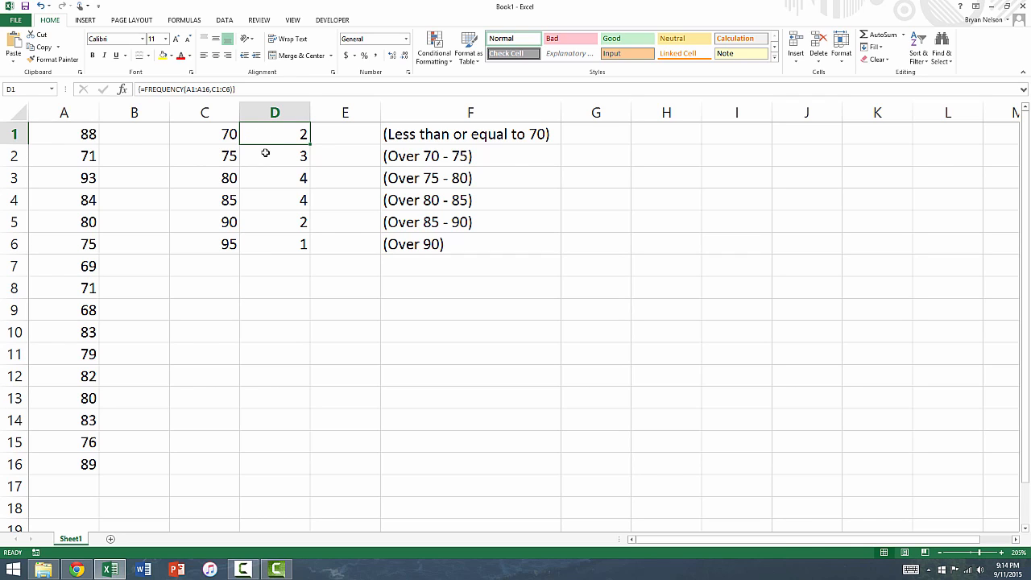
left_click_drag(274, 133, 274, 245)
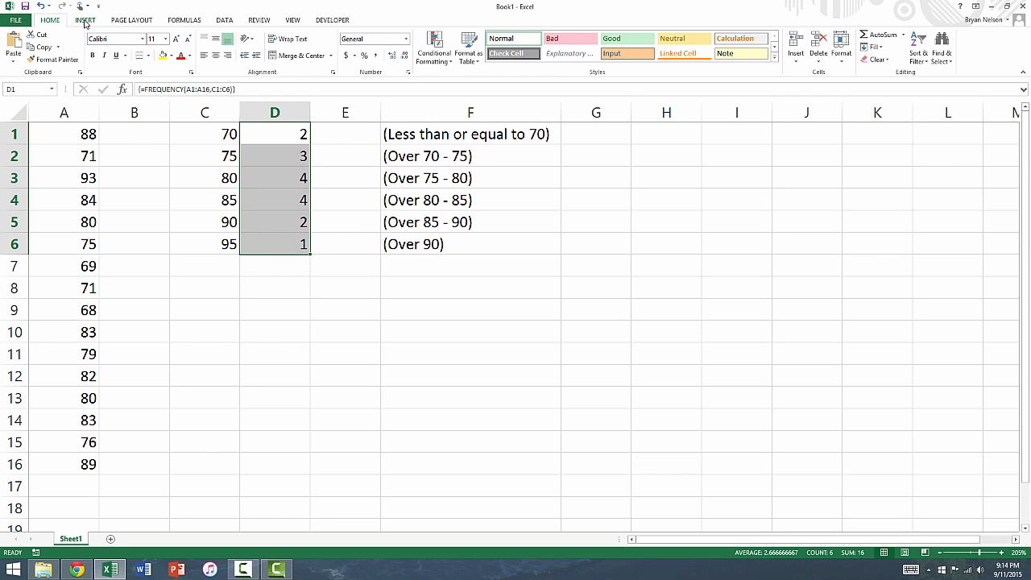
left_click(84, 20)
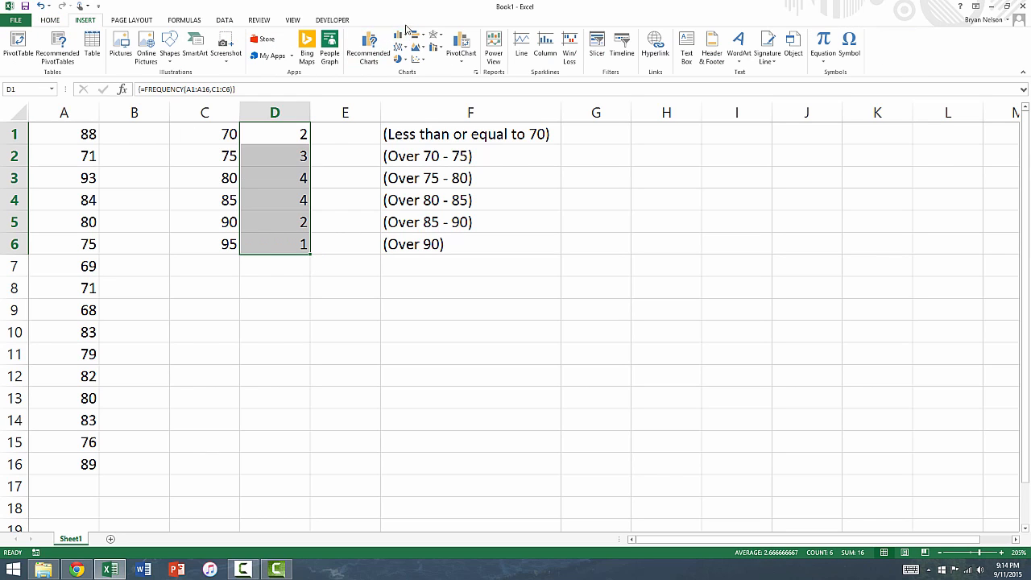
mouse_move(403, 72)
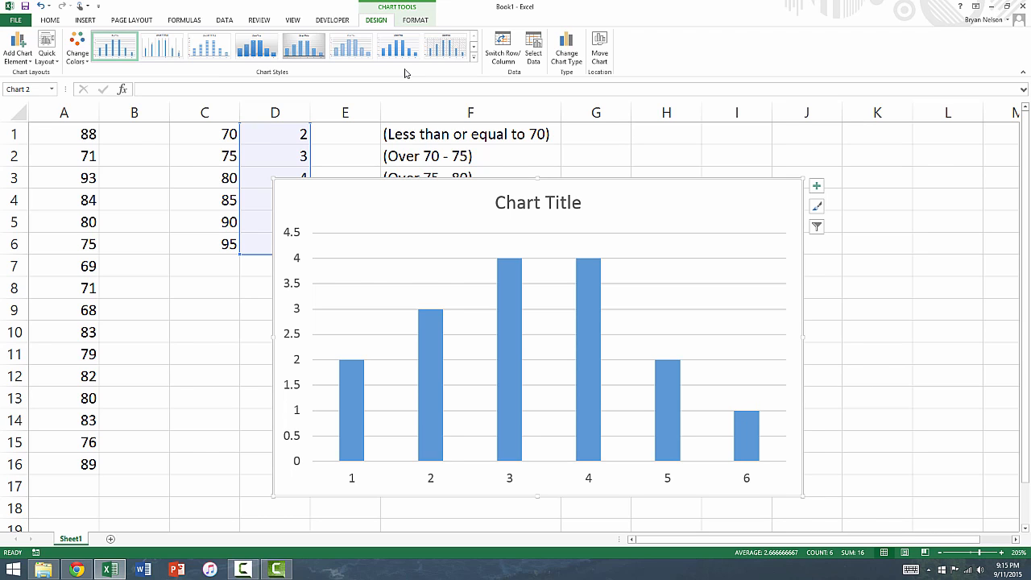
mouse_move(643, 202)
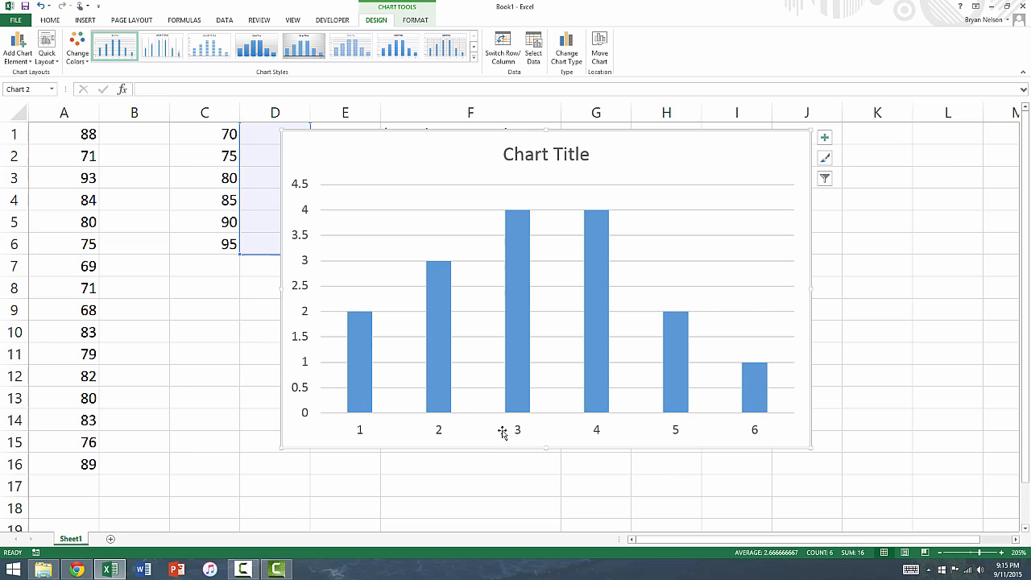
mouse_move(480, 428)
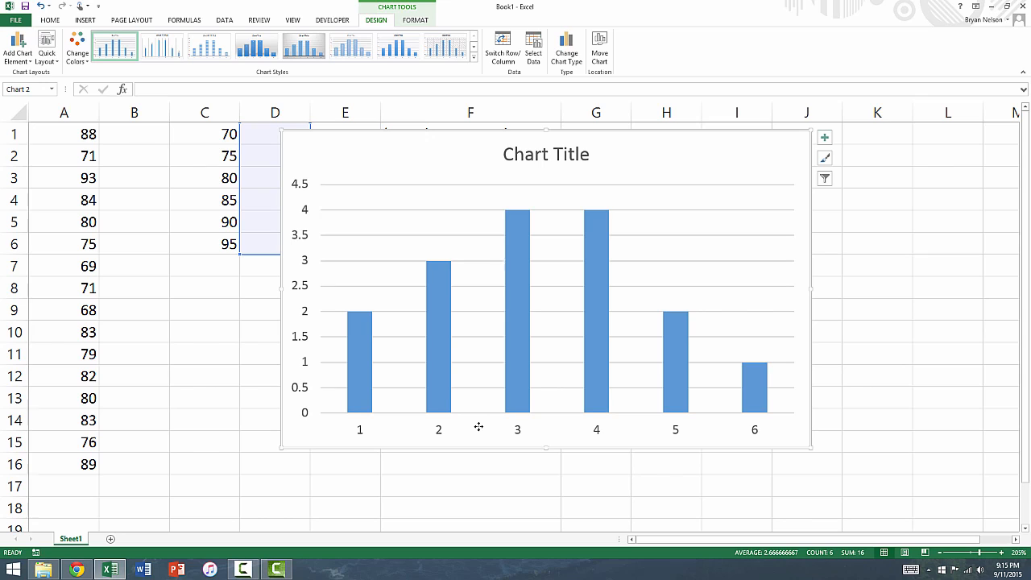
mouse_move(454, 431)
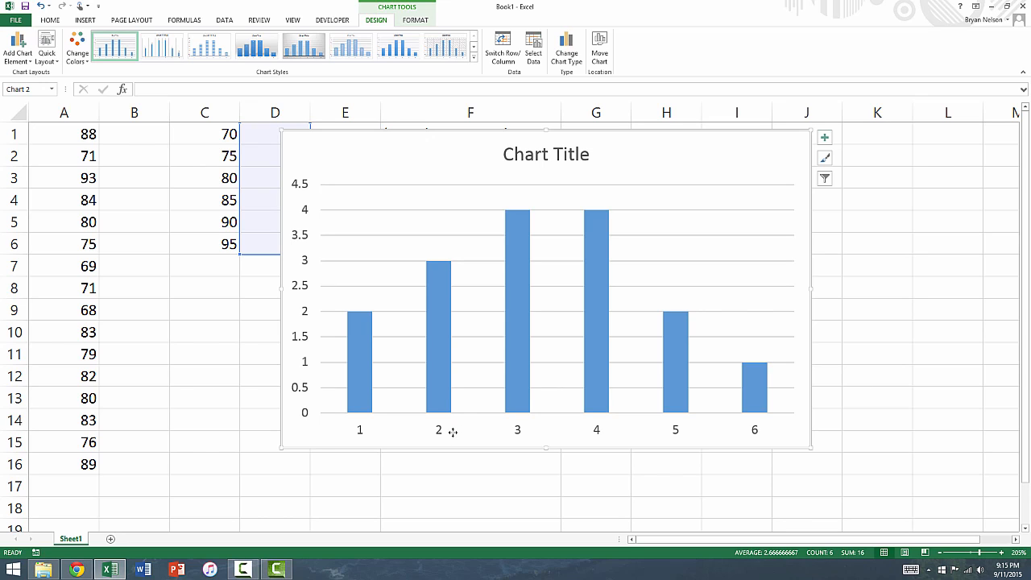
mouse_move(441, 430)
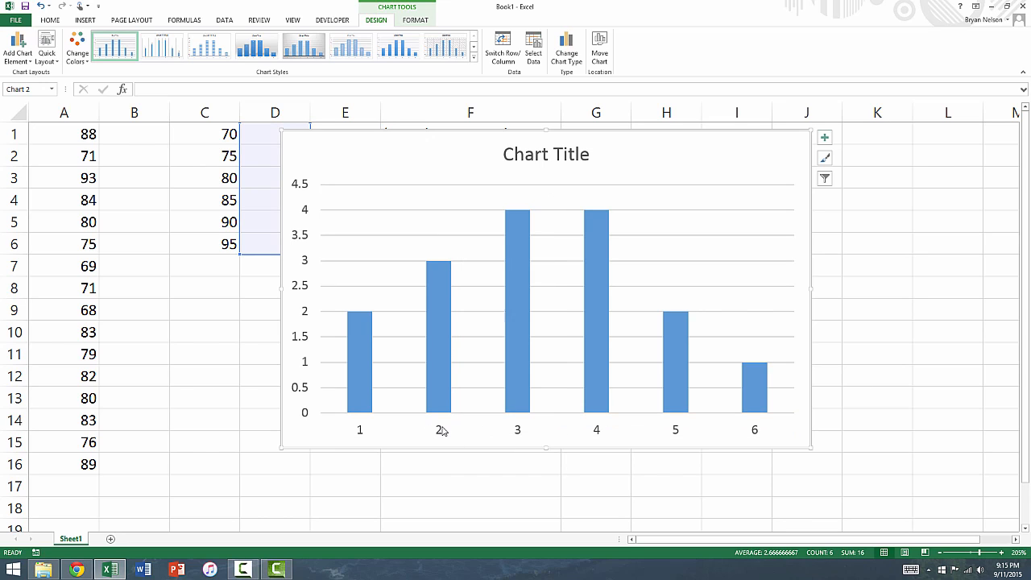
Step: Set the chart's horizontal axis labels to C1:C6 via Select Data, showing 70 through 95
right_click(443, 428)
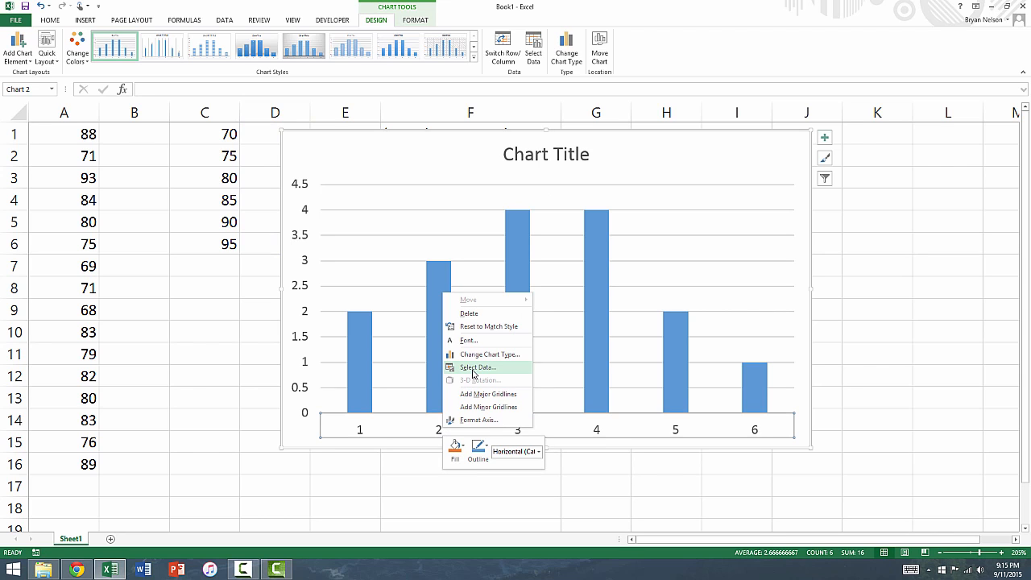
left_click(478, 367)
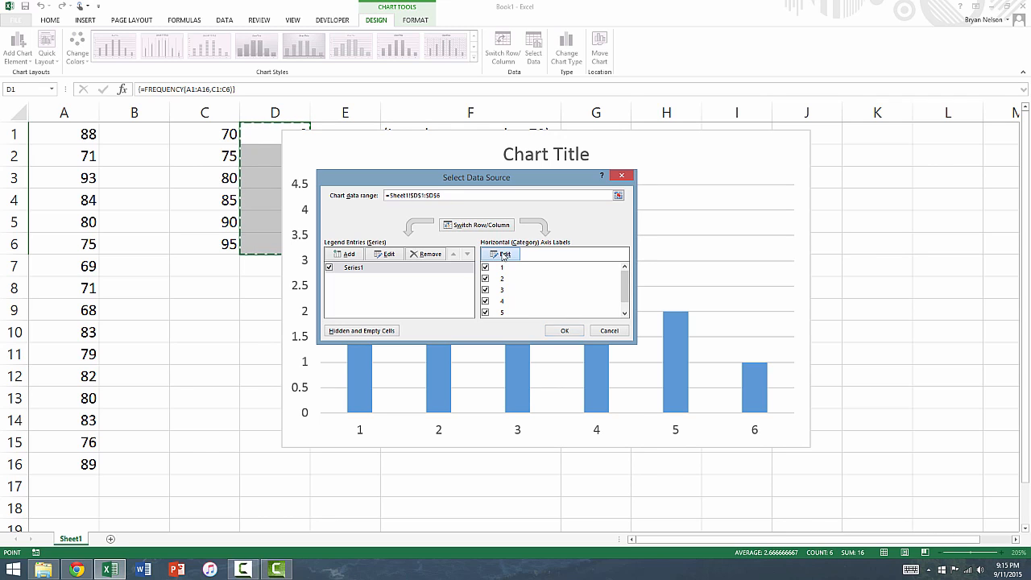
left_click(503, 254)
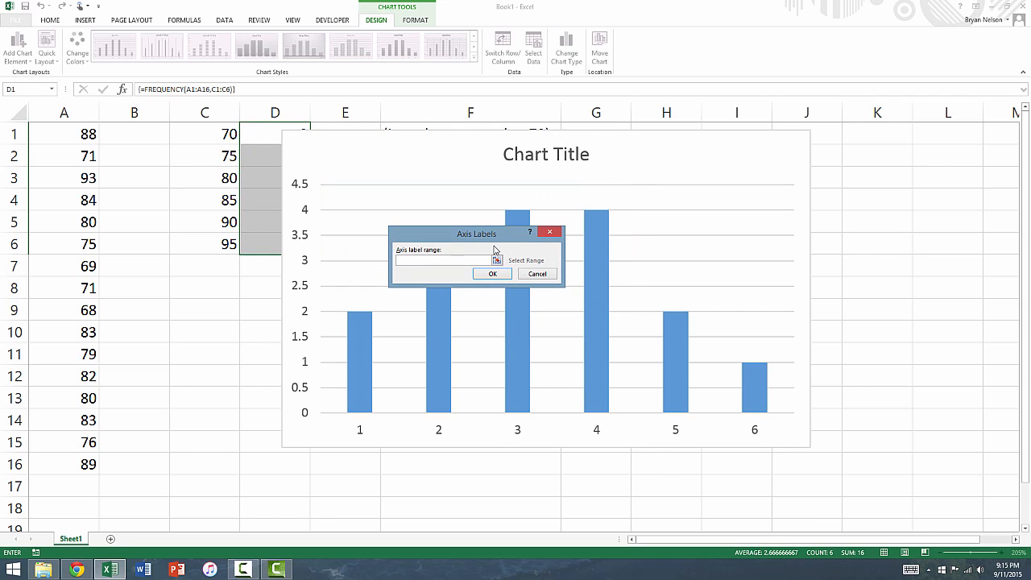
mouse_move(483, 238)
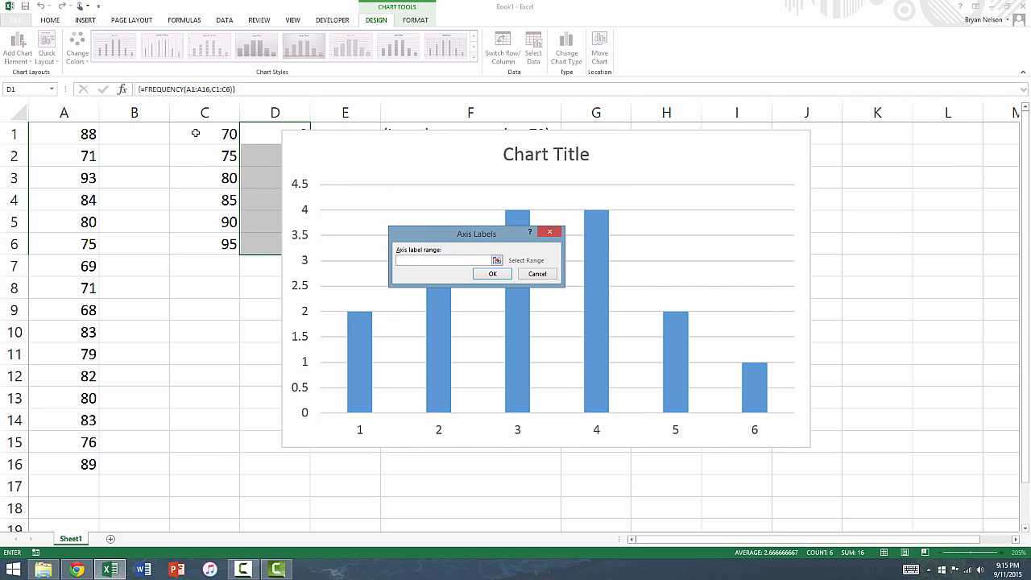
left_click_drag(203, 133, 203, 245)
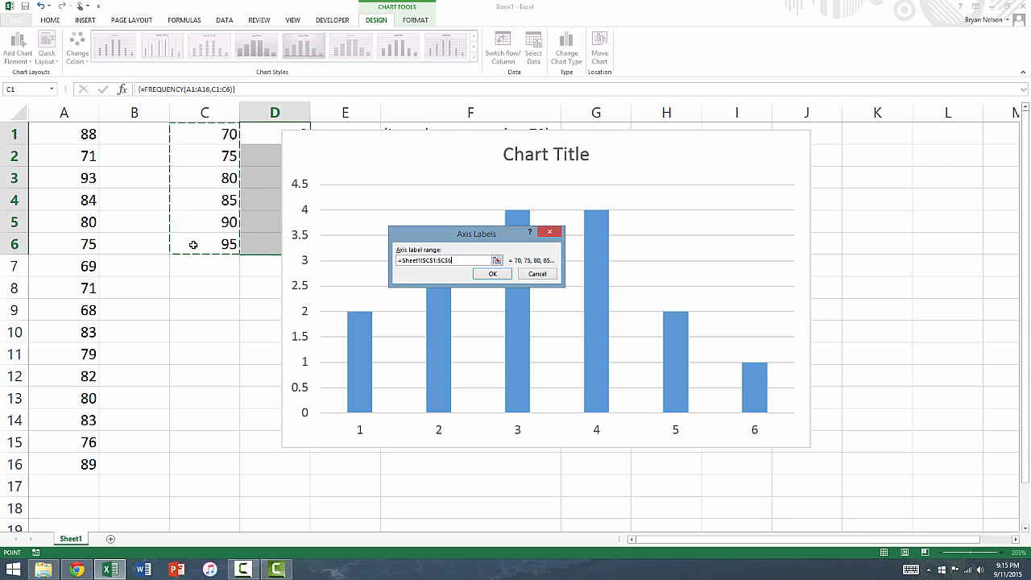
left_click(493, 273)
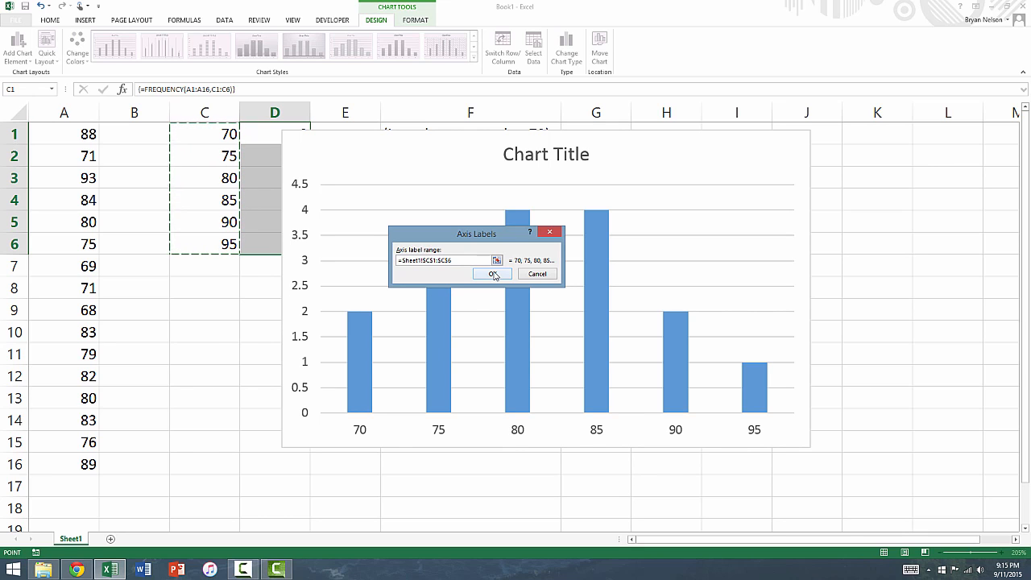
left_click(493, 273)
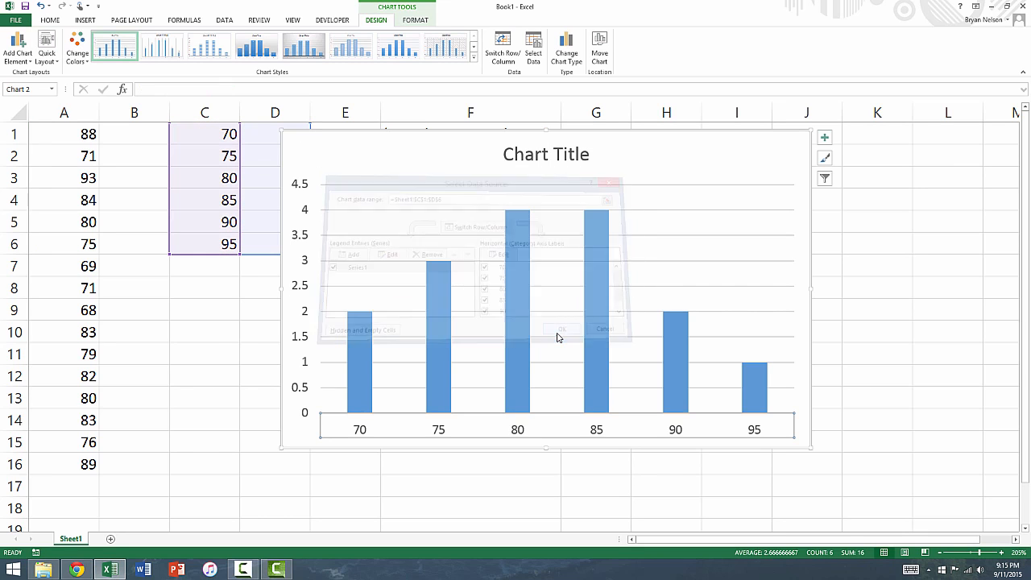
Step: Replace the chart title placeholder with 'Exam Scores' and leave the chart
left_click(560, 329)
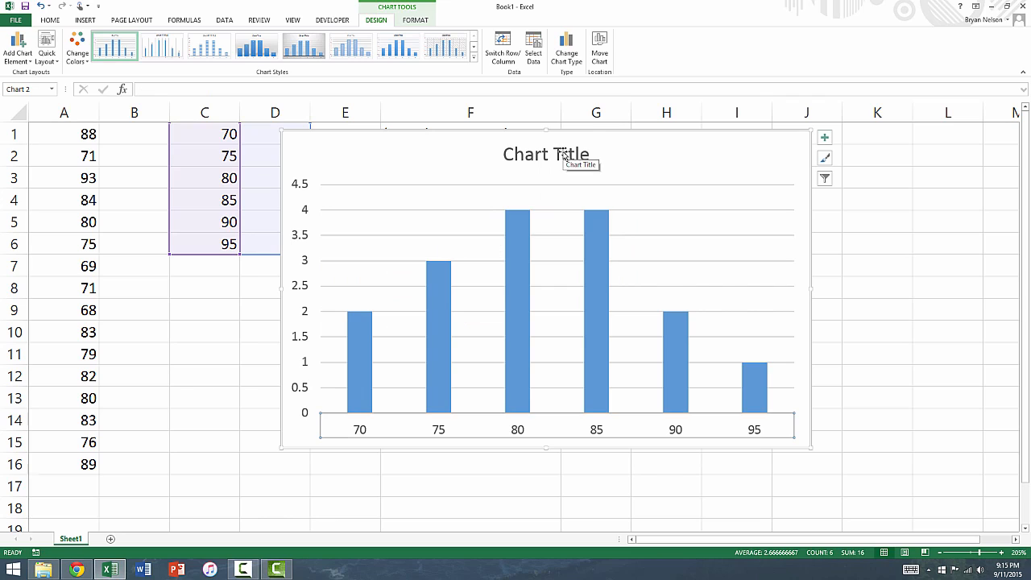
left_click(546, 155)
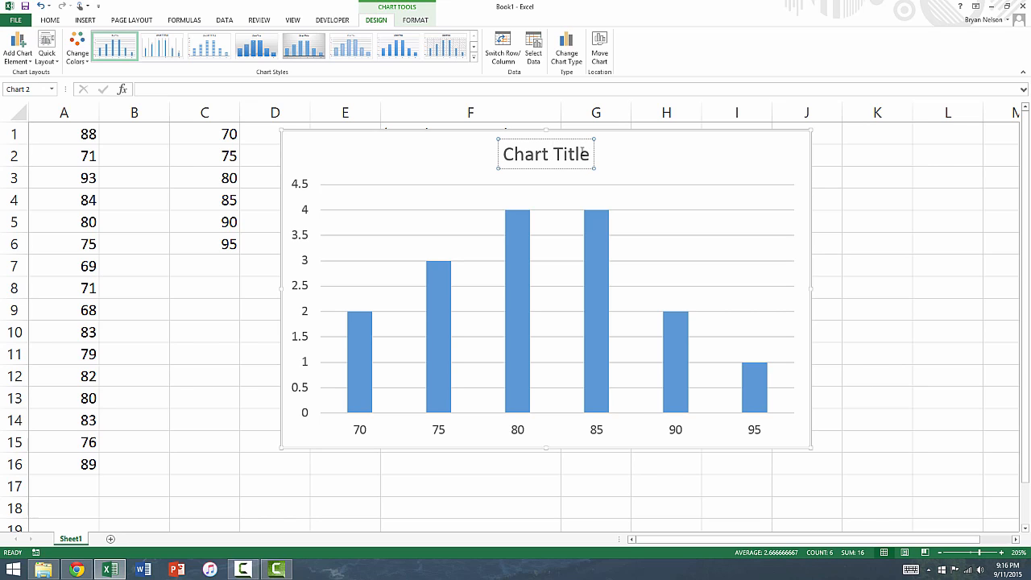
type("e")
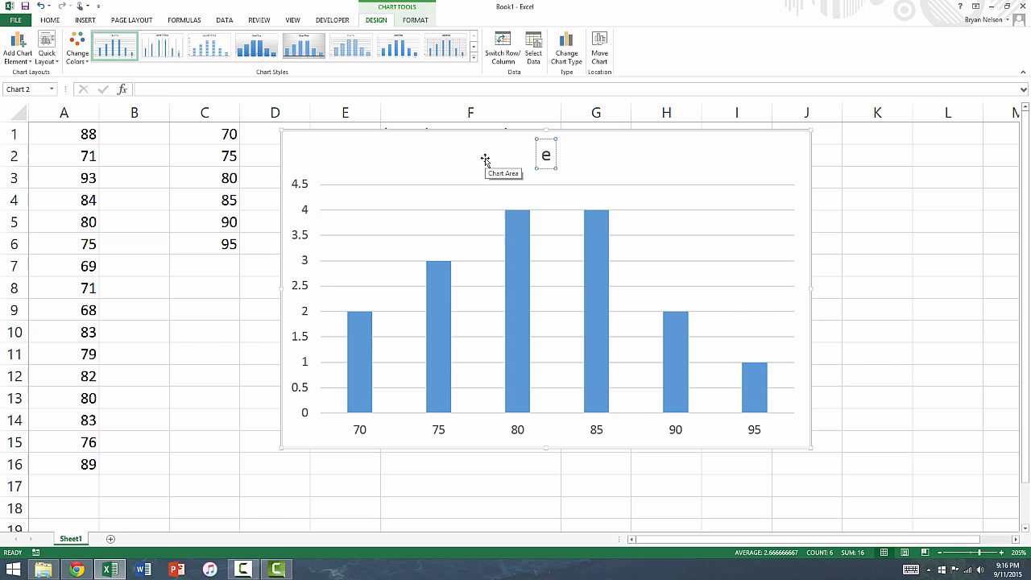
type("xam")
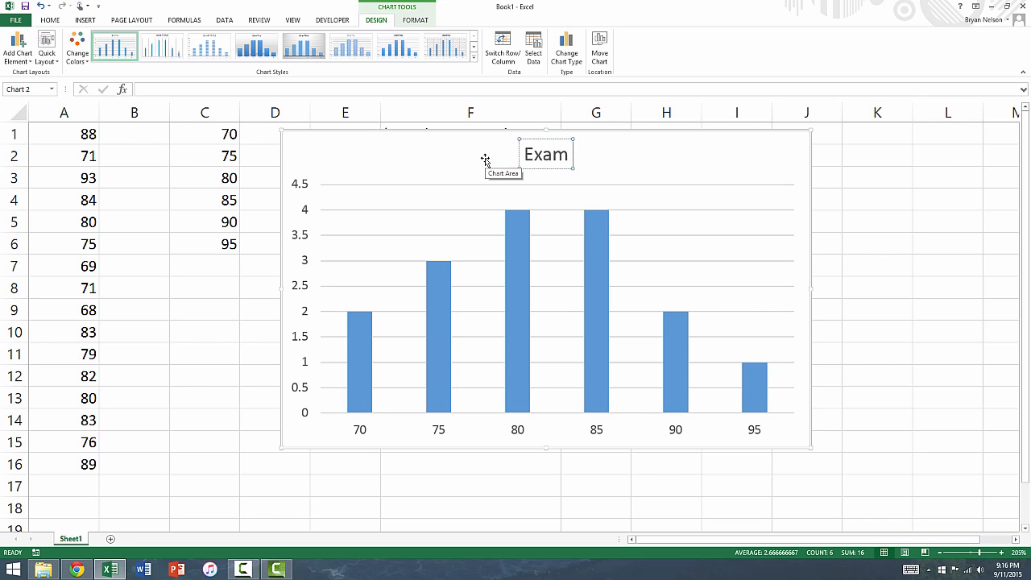
type("Scores")
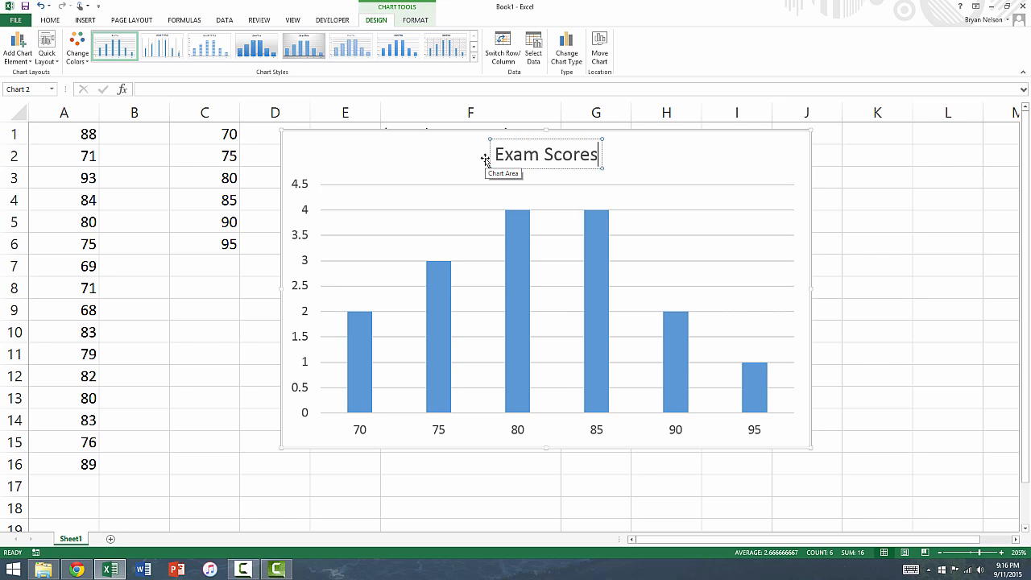
left_click(203, 287)
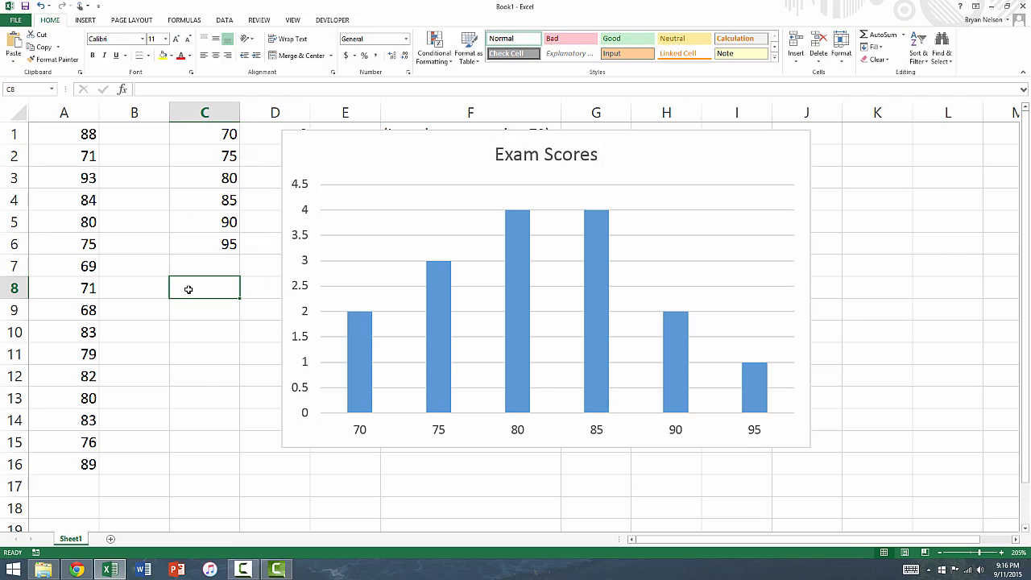